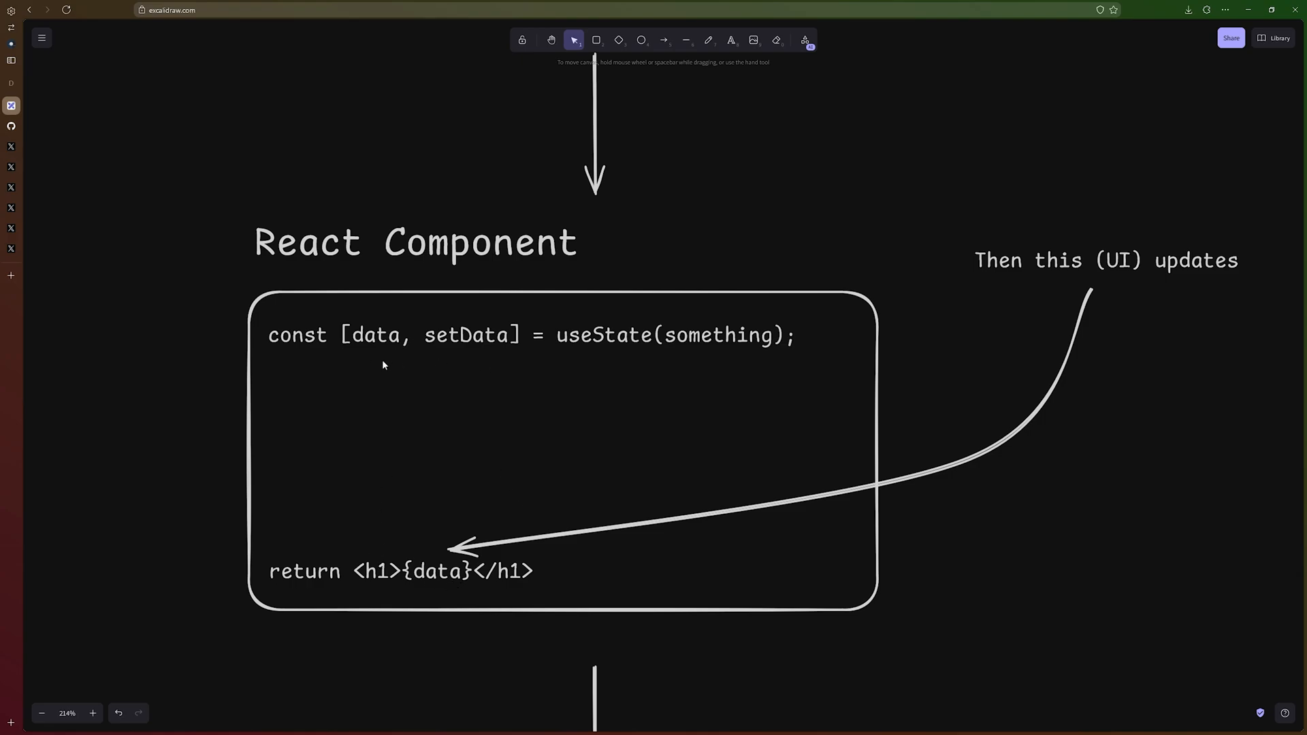
mouse_move(450, 605)
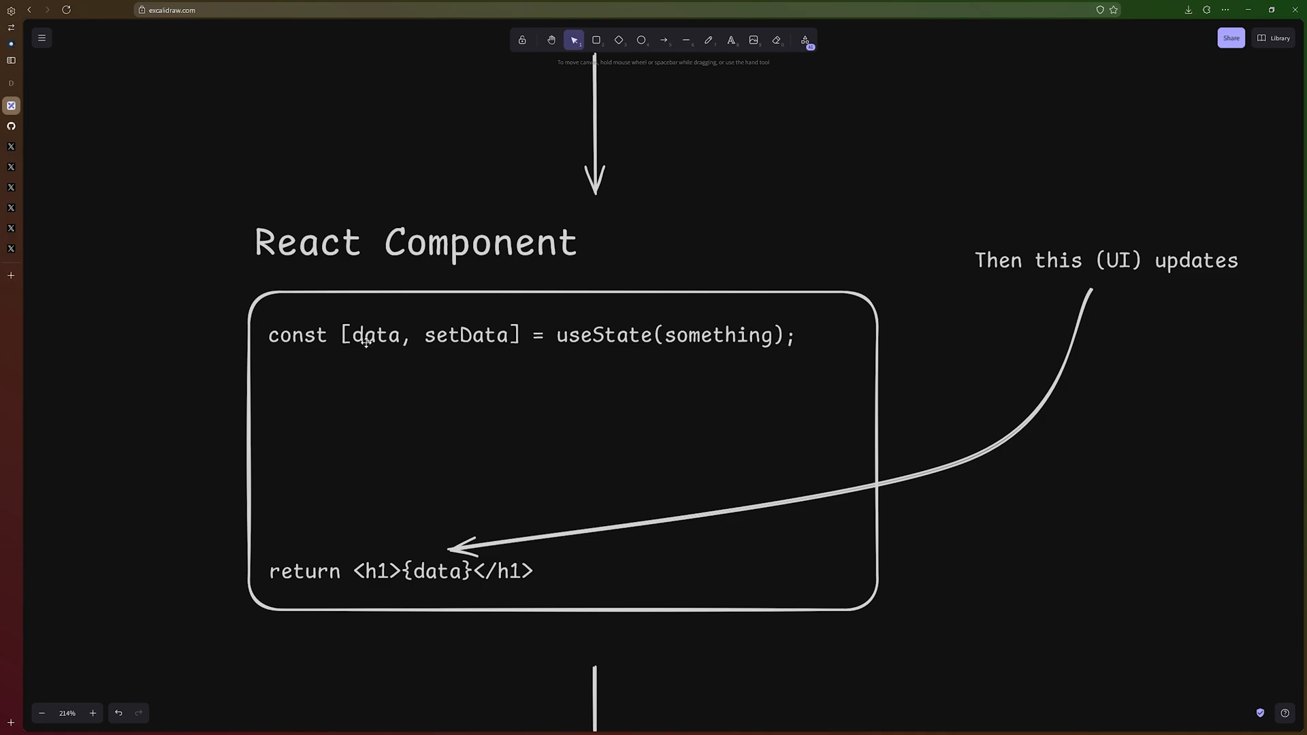
mouse_move(433, 584)
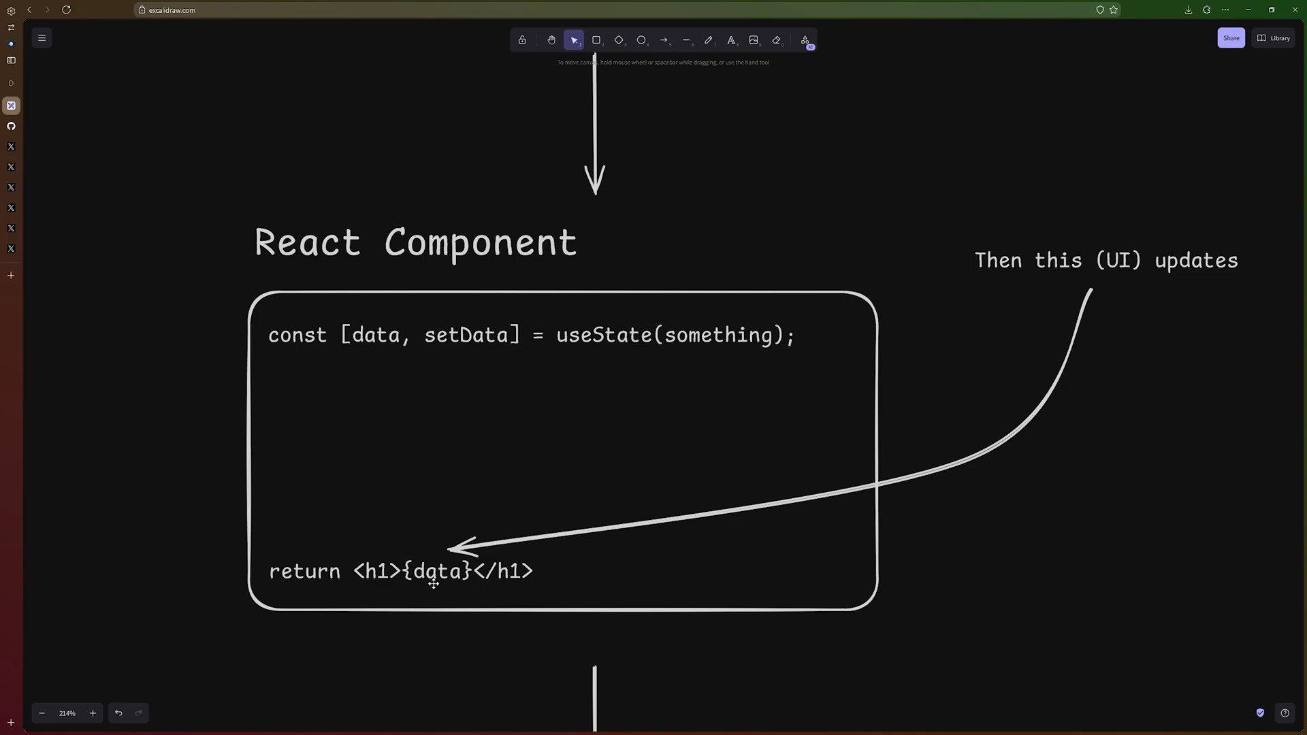
Scroll the canvas from the React Component box past CAUSES to the orange RERENDER heading.
scroll(down, 3)
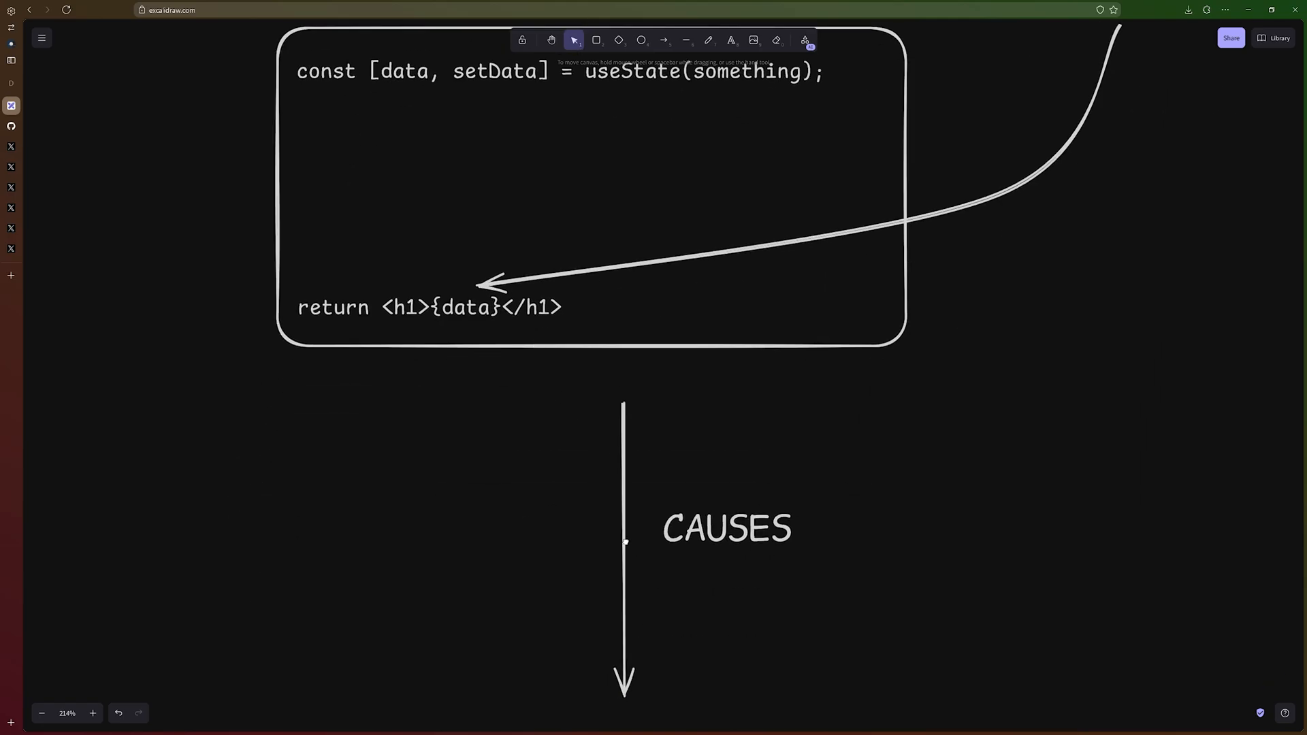
scroll(down, 3)
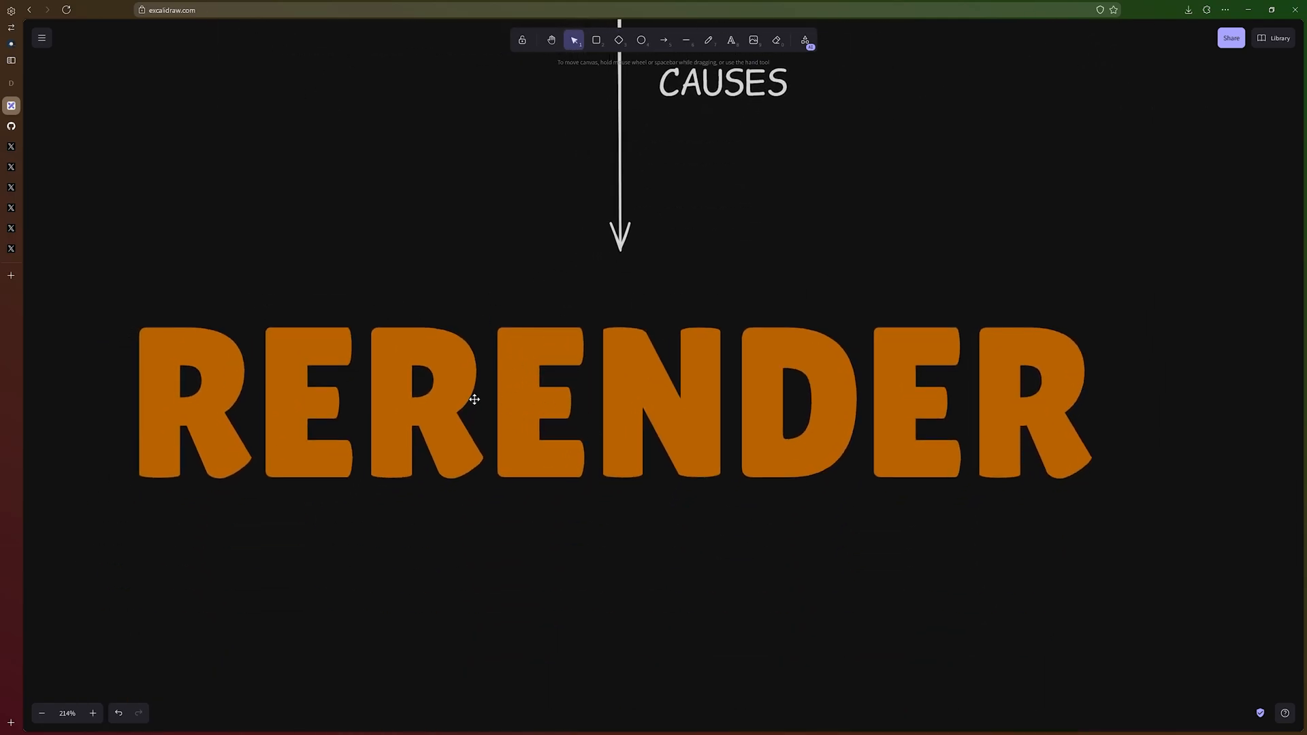
mouse_move(601, 419)
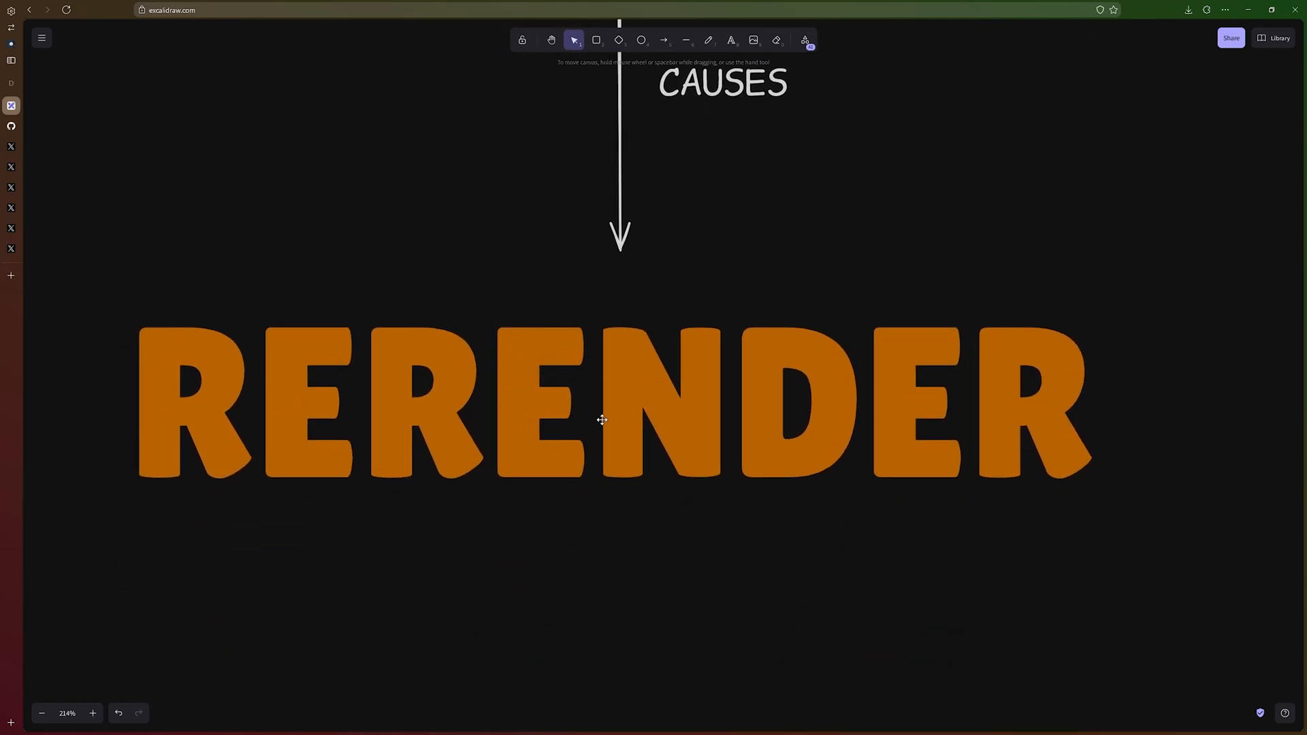
mouse_move(751, 256)
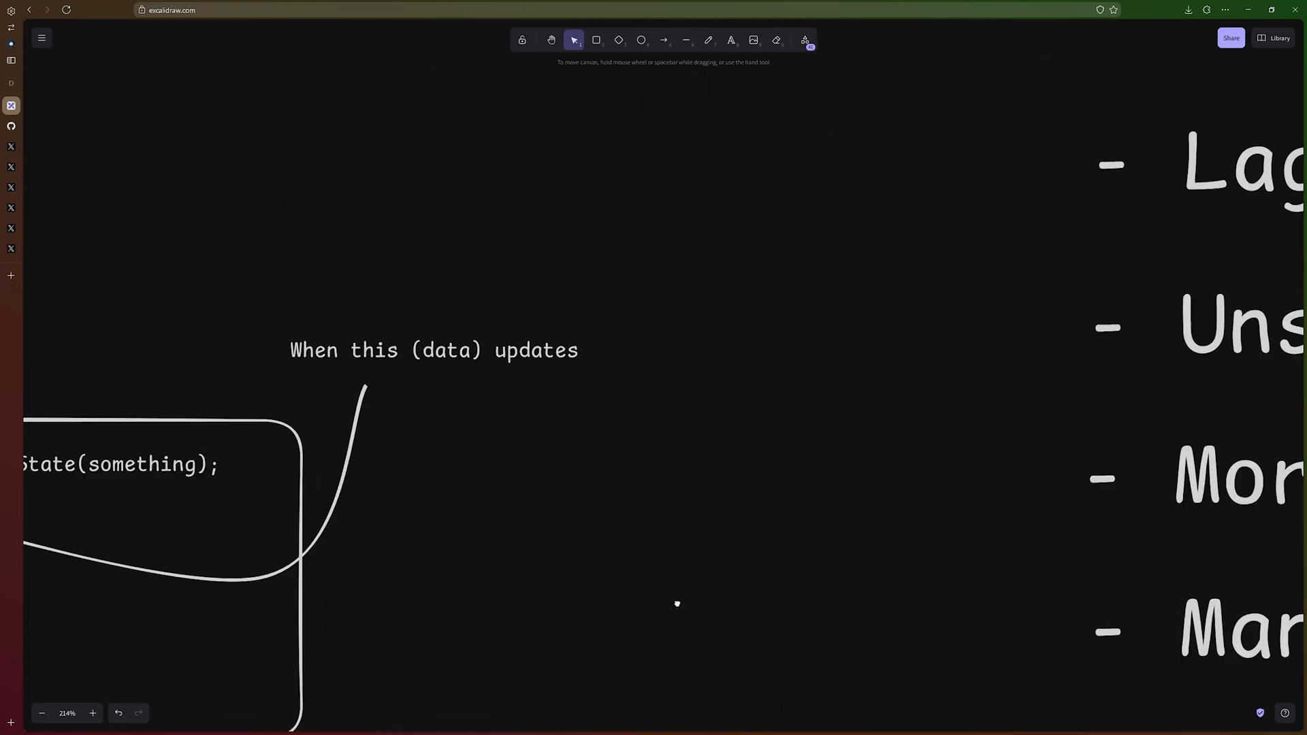
Scroll the canvas to the More Rerenders list: laggy UI, unstable FPS, battery drain.
scroll(down, 3)
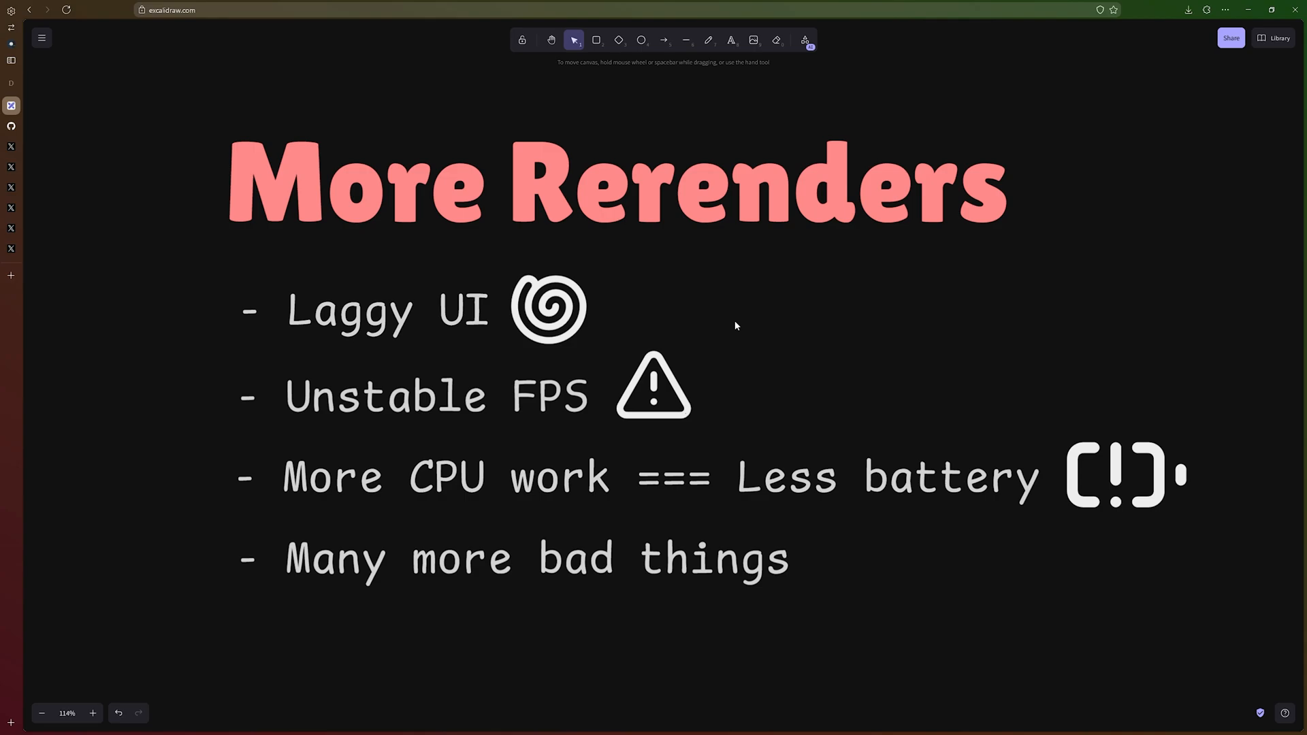
mouse_move(727, 450)
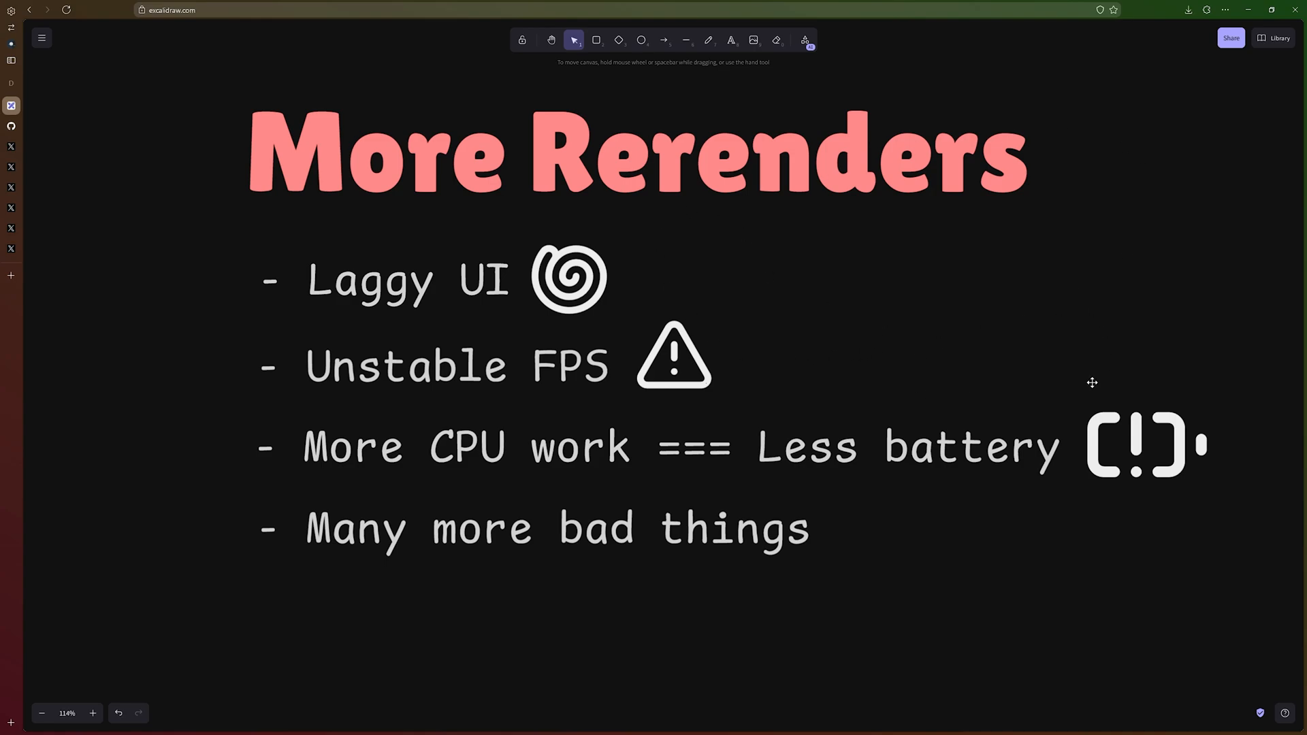
mouse_move(868, 289)
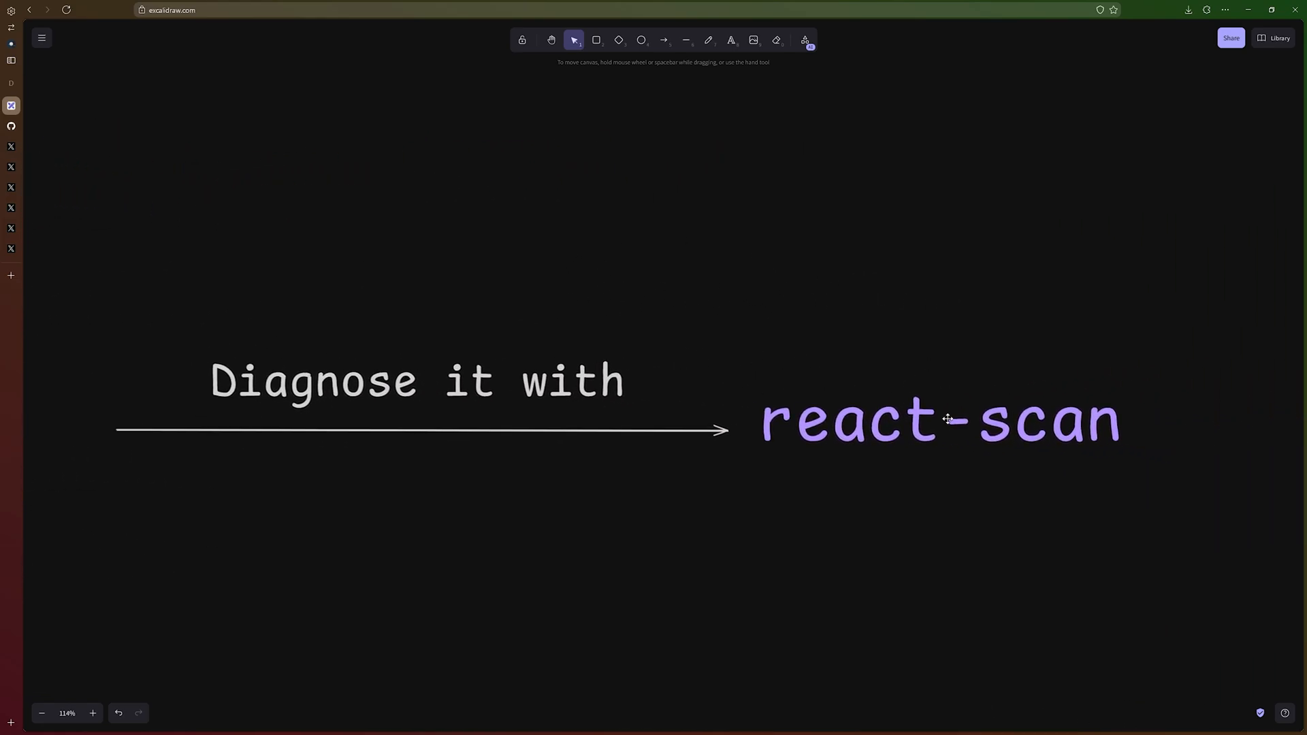
mouse_move(1166, 358)
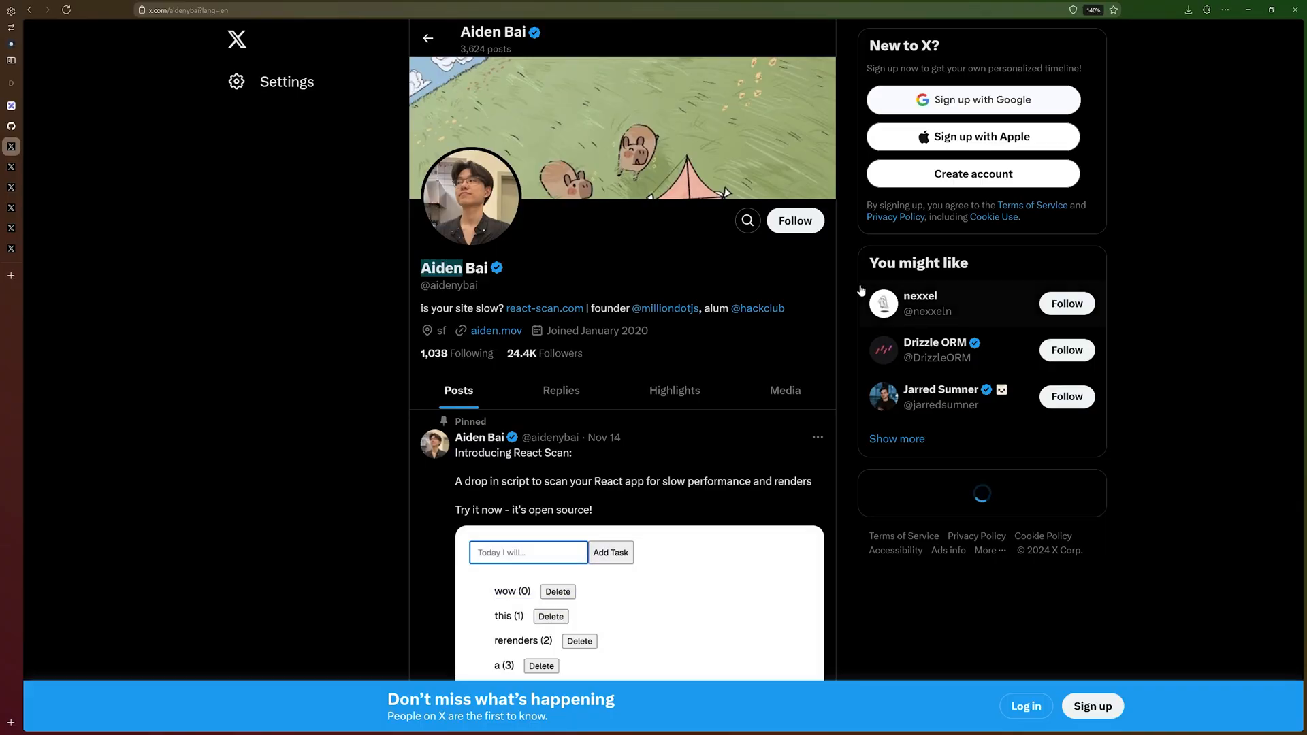
Scroll the X profile feed and open the post on ChatGPT canvas re-rendering while tokens stream.
text(rea)
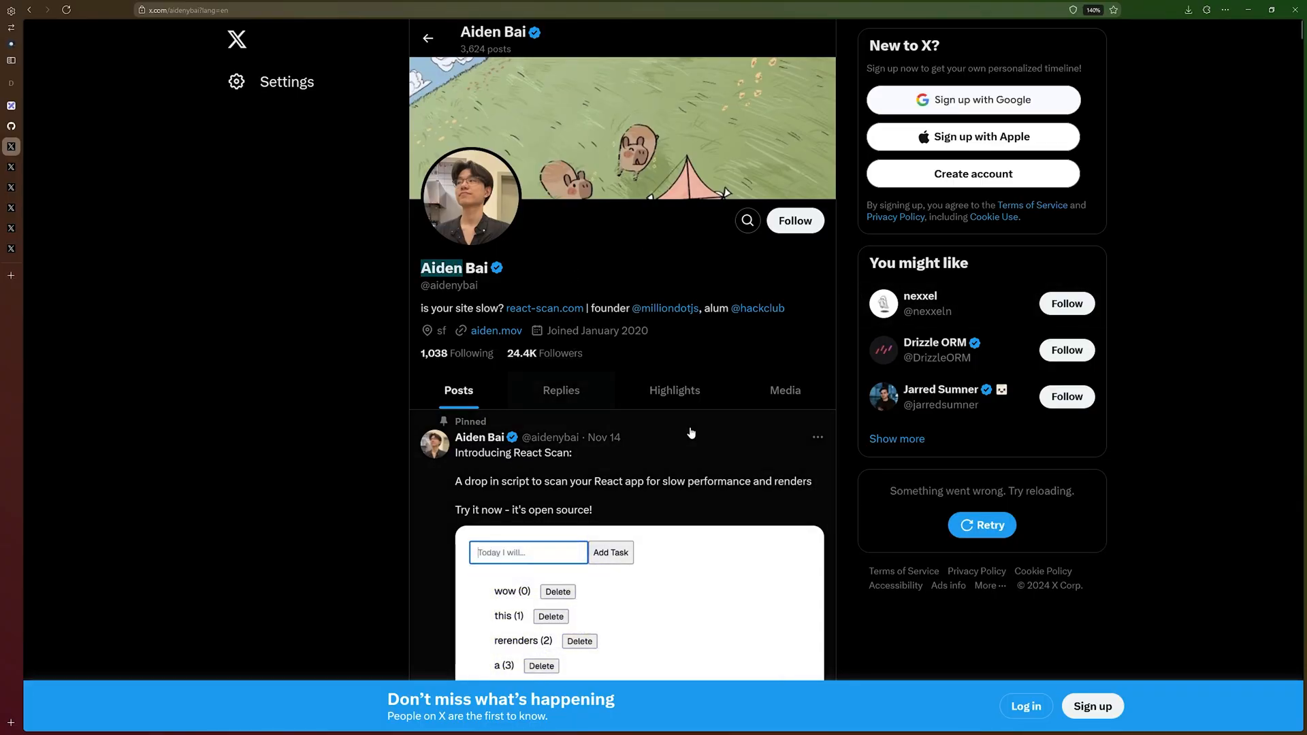
scroll(down, 3)
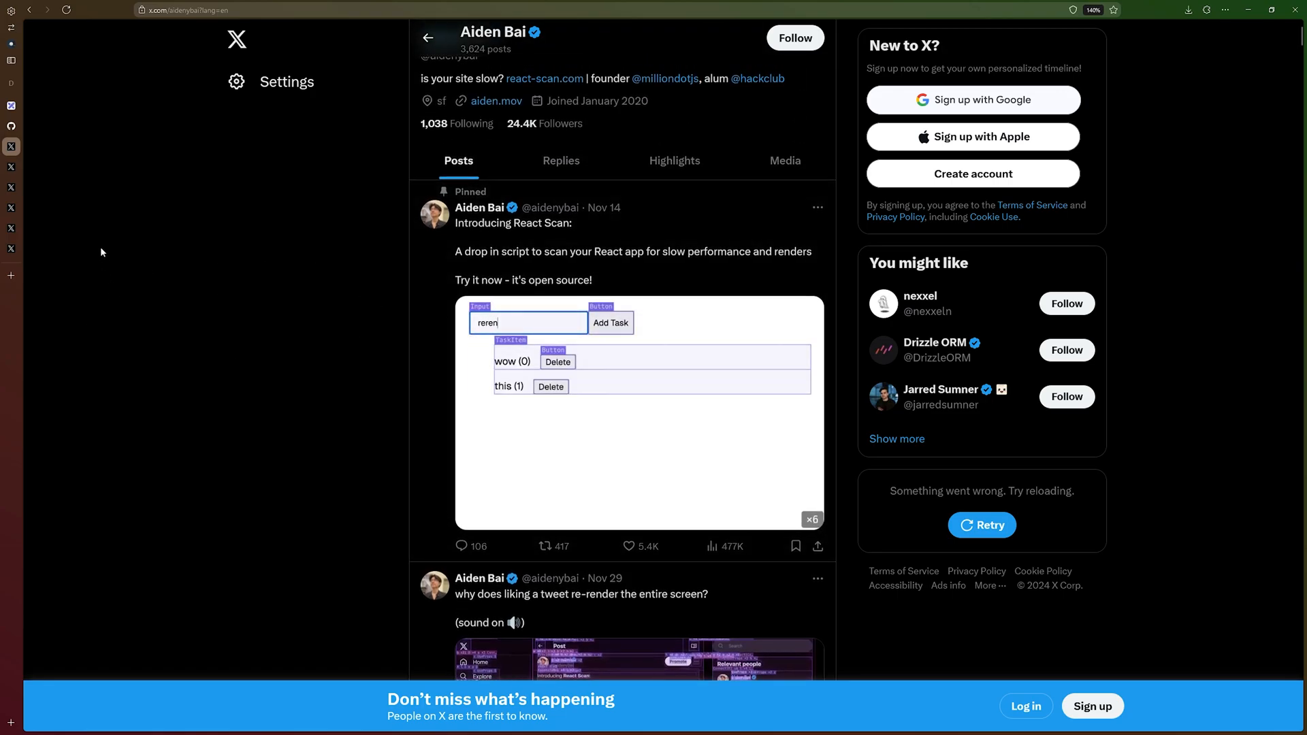
click(610, 323)
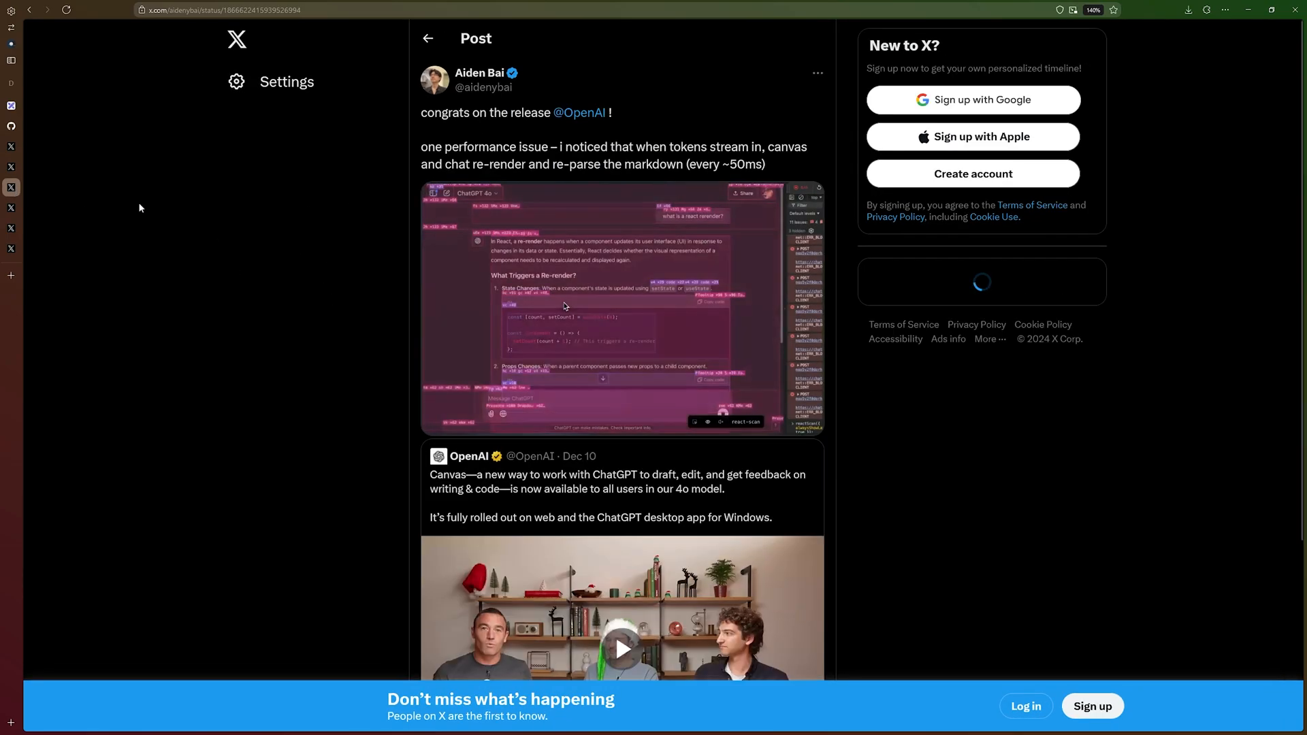
Switch to the X post showing Apple's search bar infinitely re-rendering while typing.
click(620, 307)
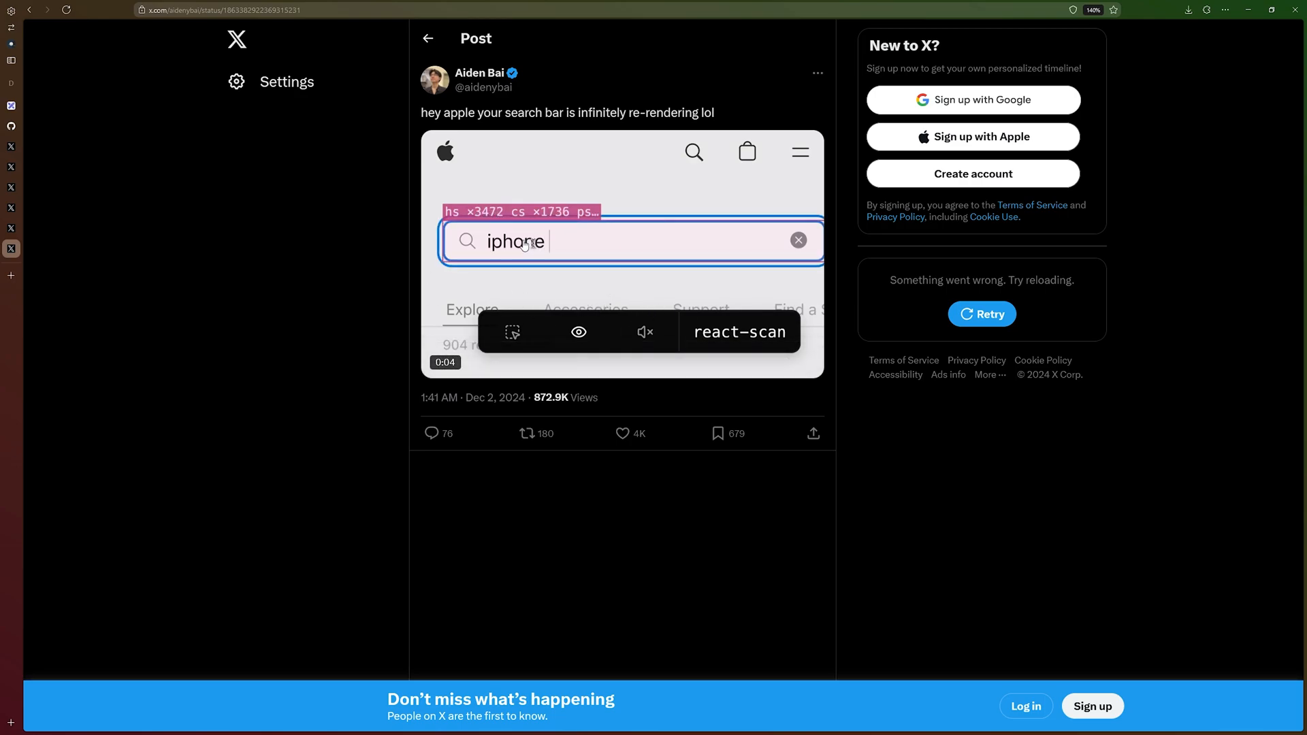
Return to the React Scan author's profile and scroll through its posts.
text(- weeeeeeeeeeeeee)
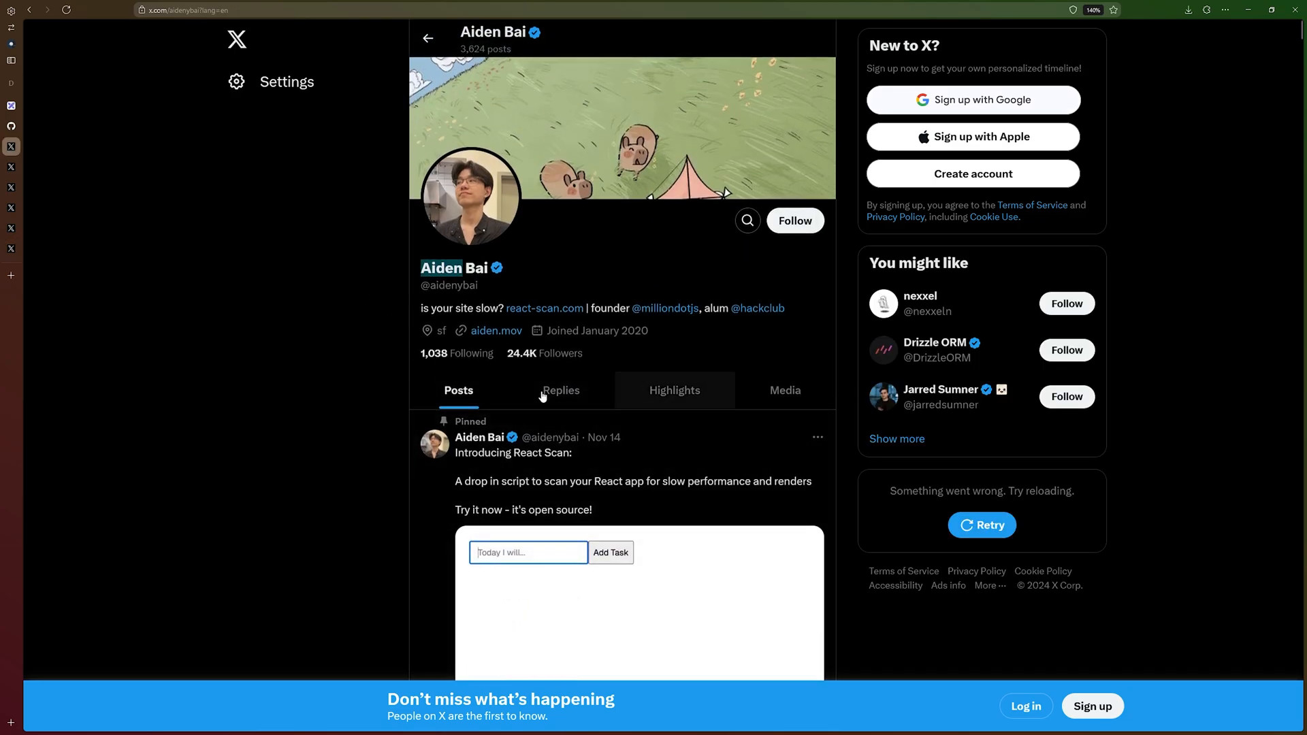
scroll(down, 3)
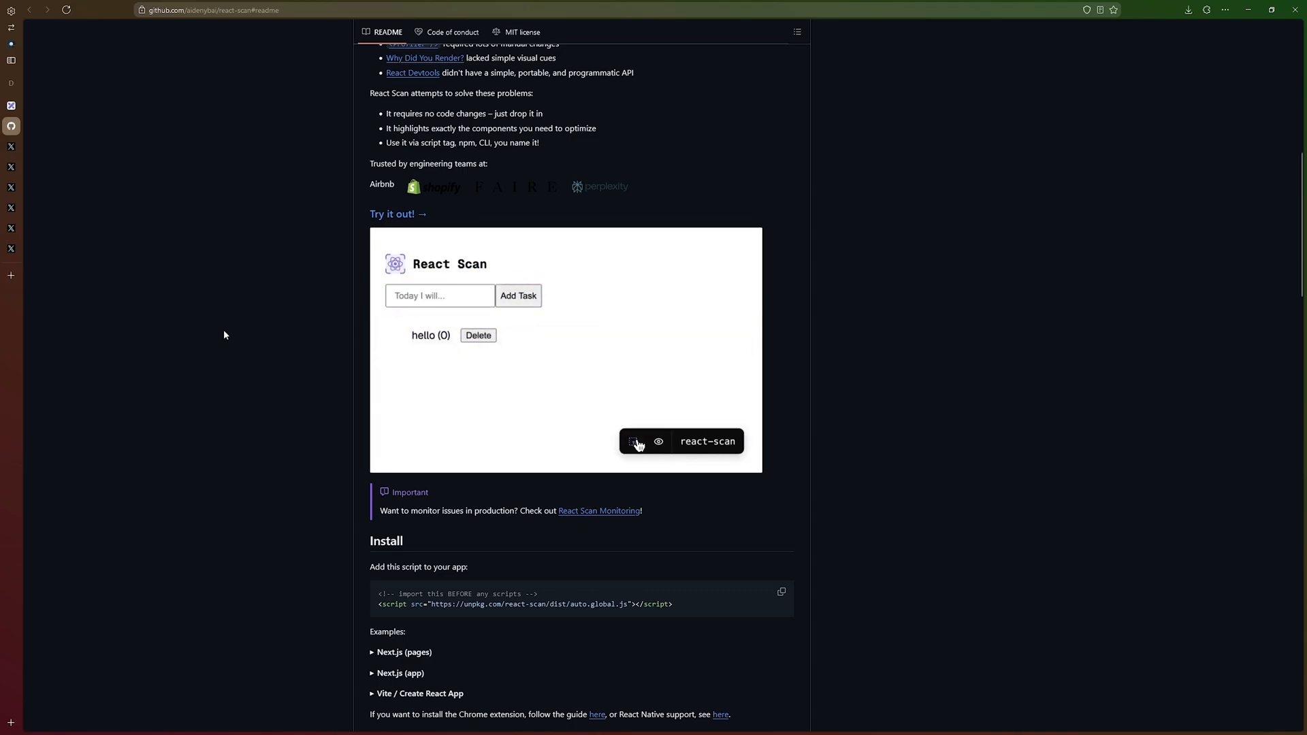
Turn on component inspection in the README demo and scroll to the API Reference.
click(440, 295)
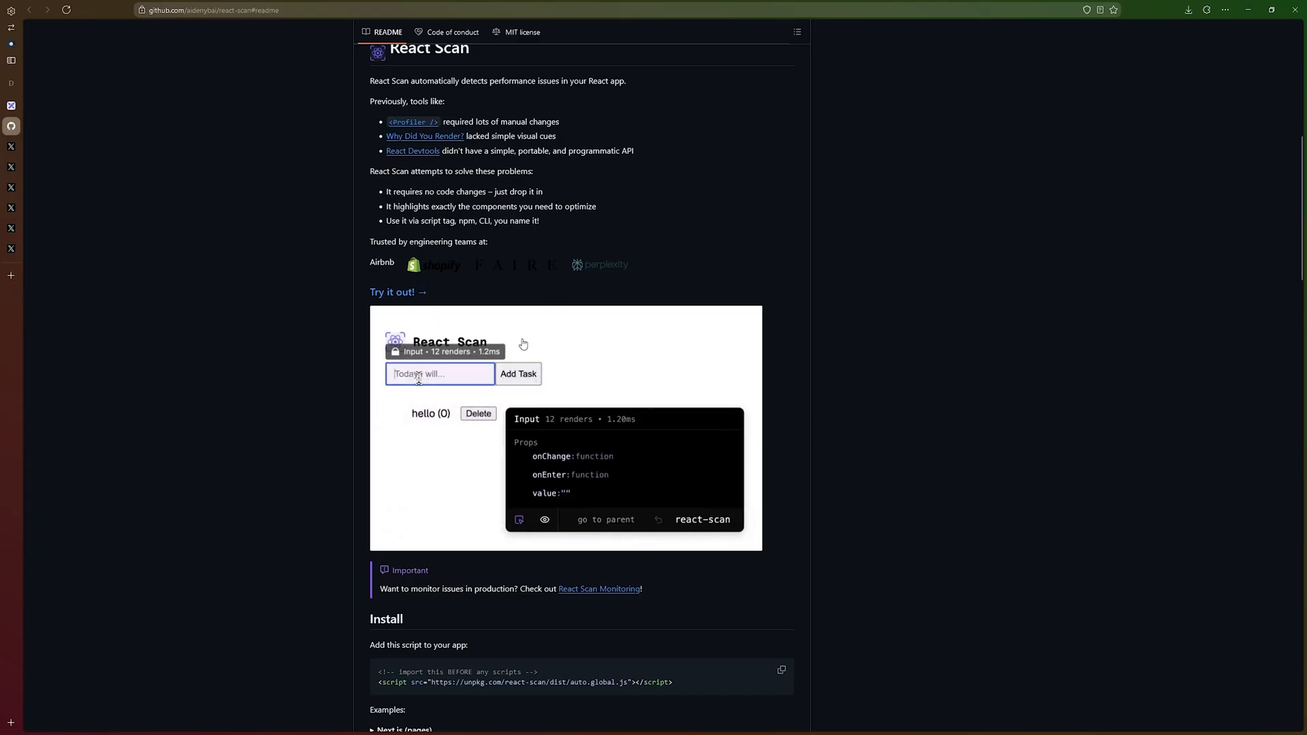
scroll(down, 3)
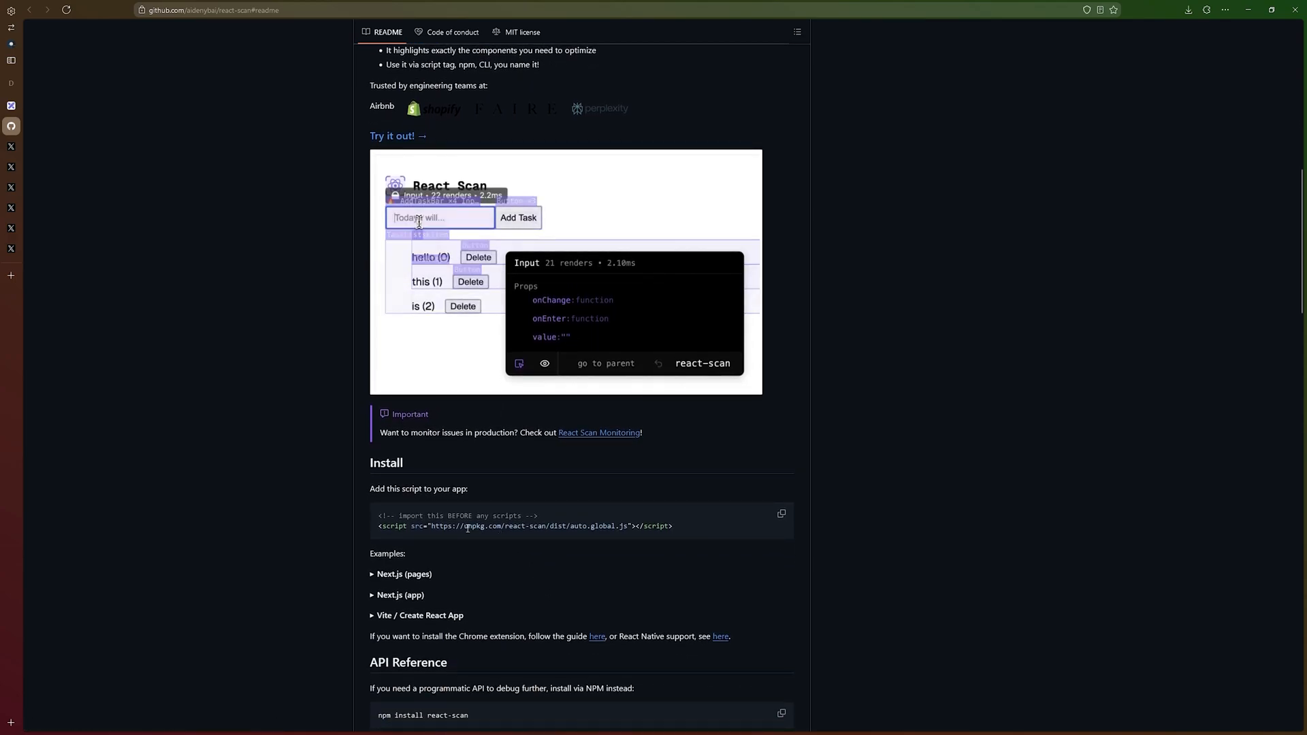
scroll(down, 3)
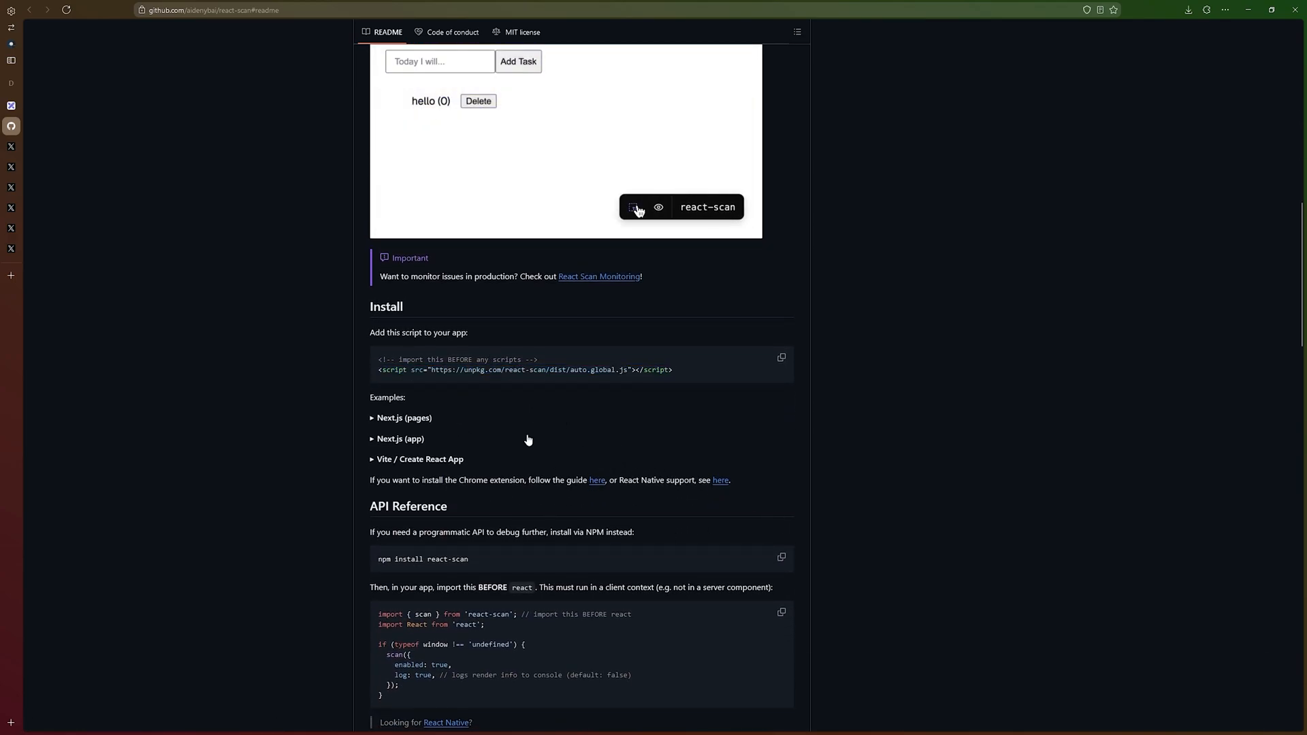
Inspect the demo input's render count while typing tasks 'reac' and 'is'.
click(439, 61)
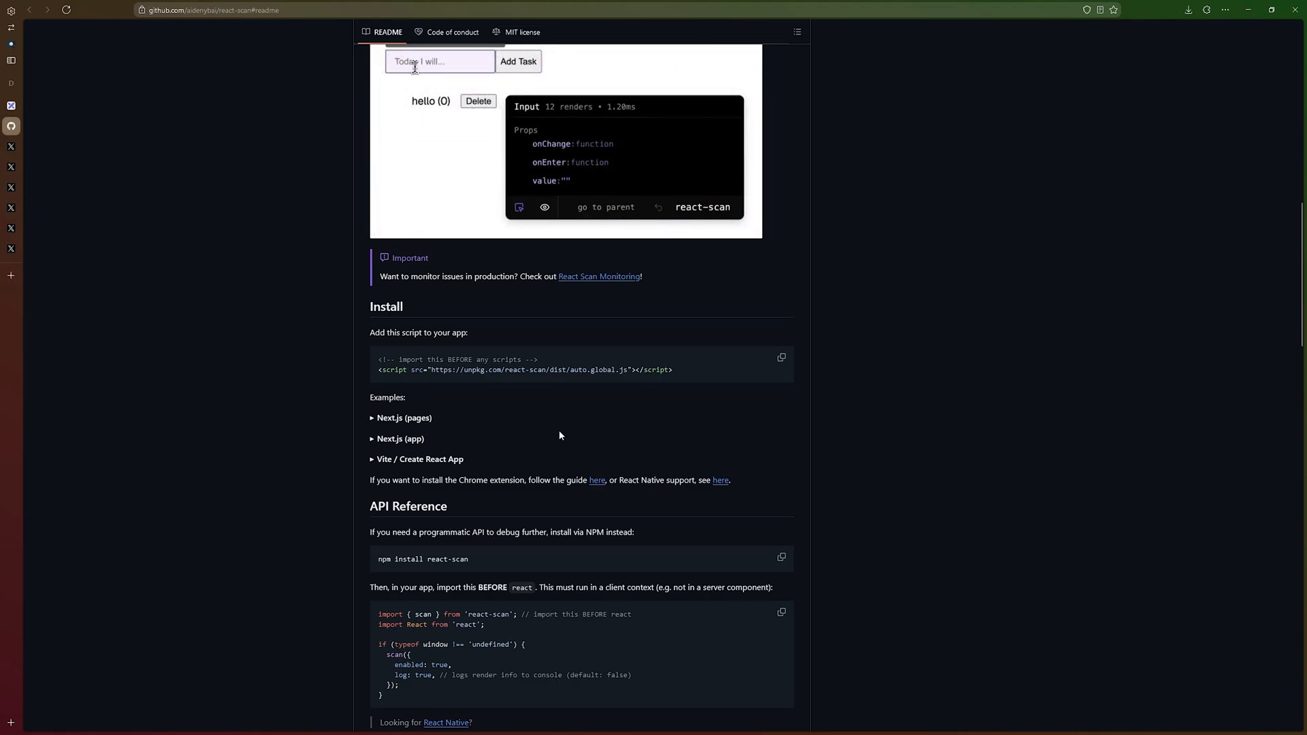
text(reac)
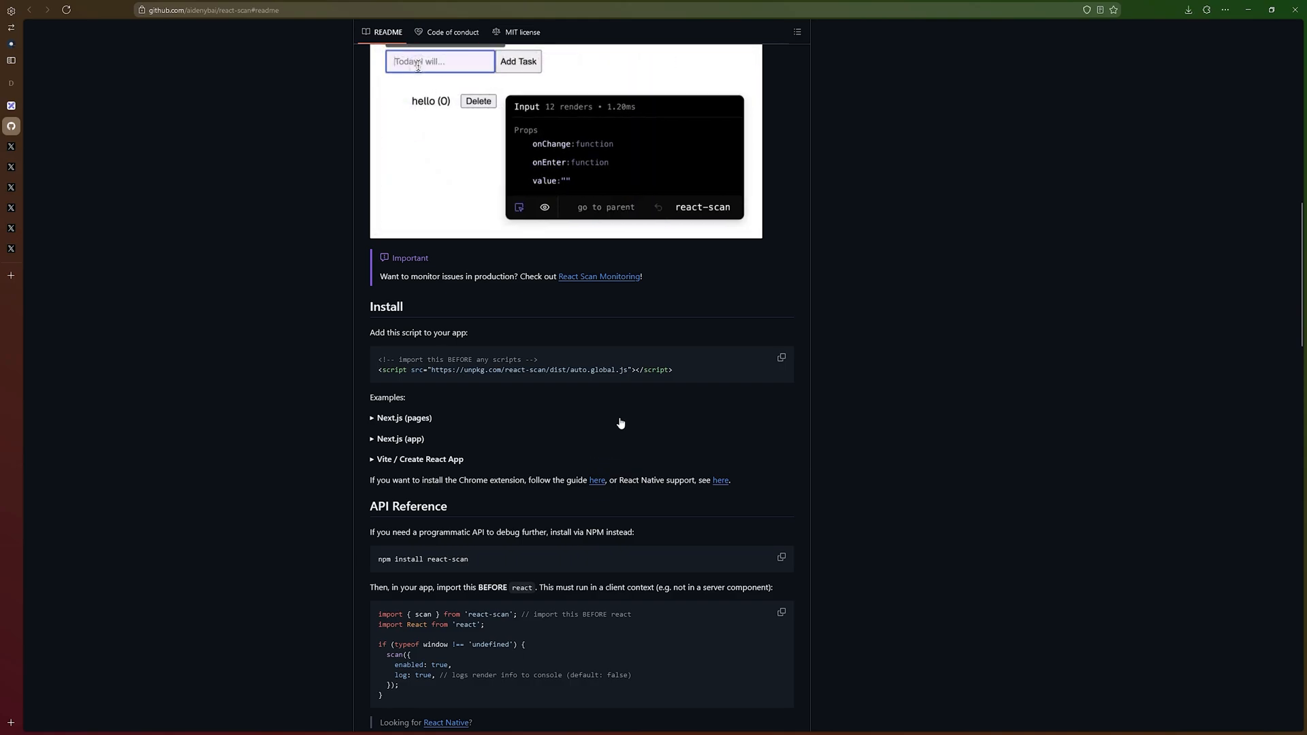
text(is)
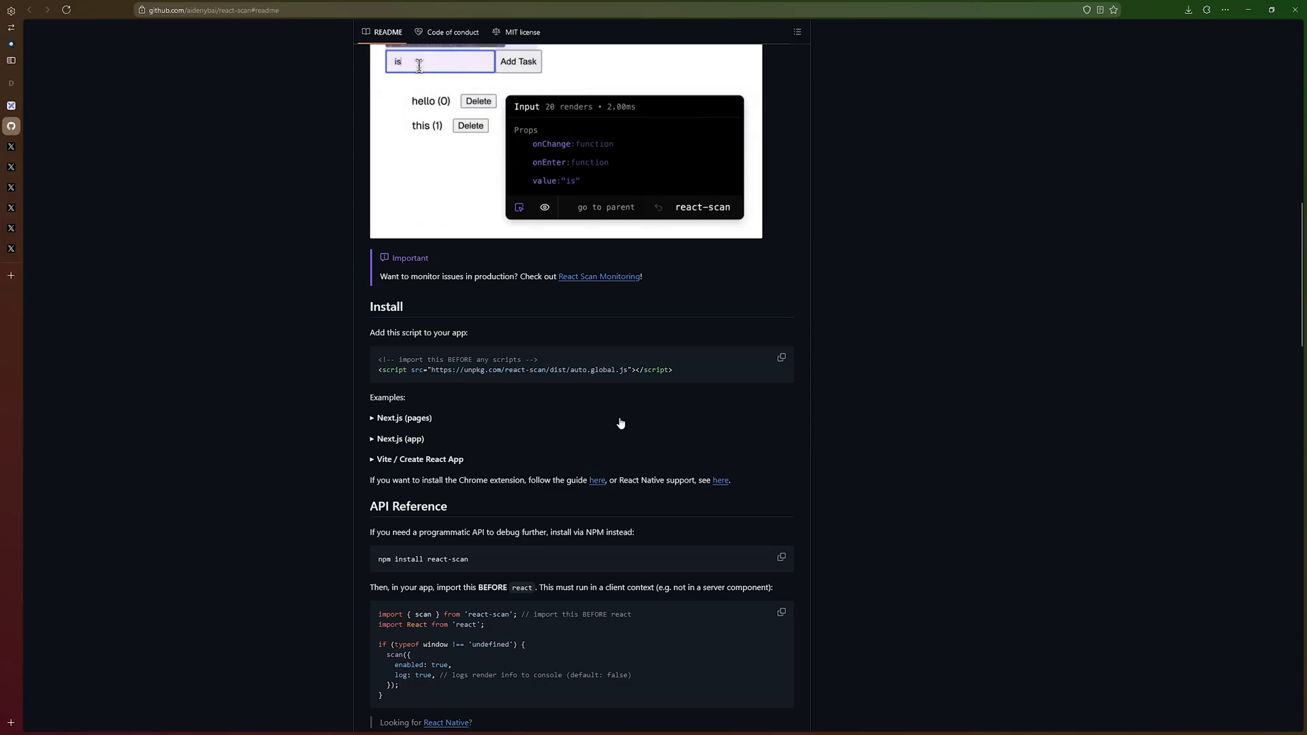